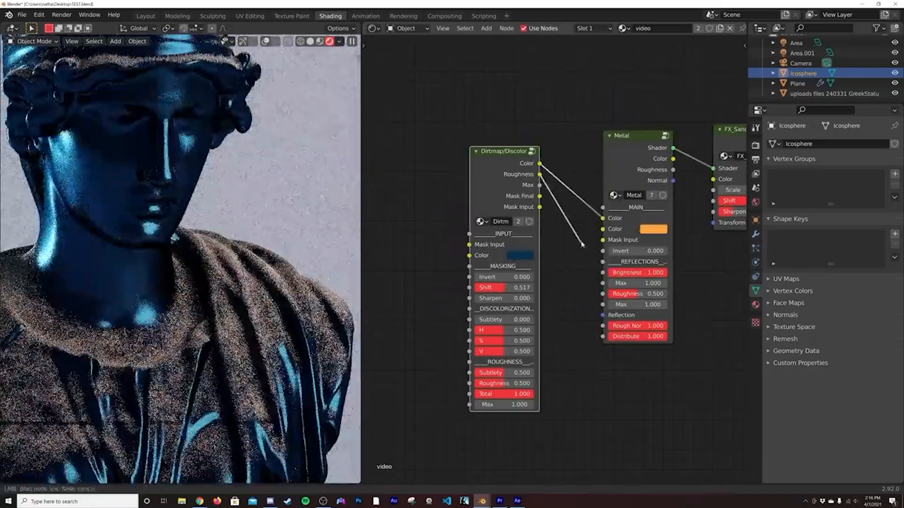
Open thumb.blend showing the shattered icosphere with Material.002's Principled BSDF.
left_click(521, 256)
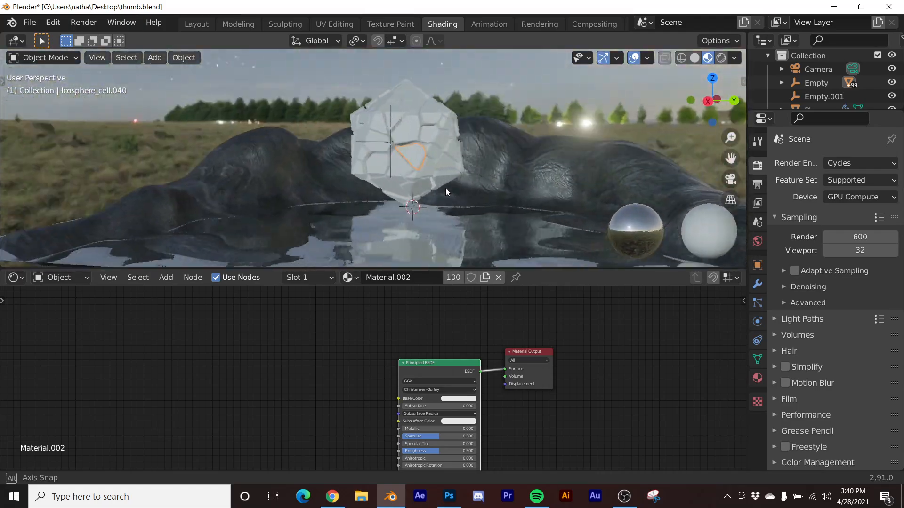
Switch to camera view and set the shard material's Metallic to 1.0.
key("KP_0")
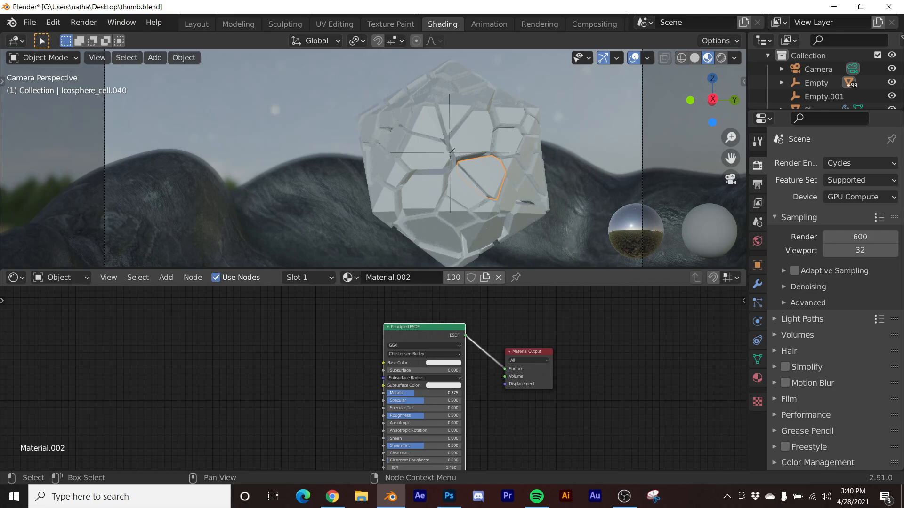
left_click_drag(423, 393, 458, 392)
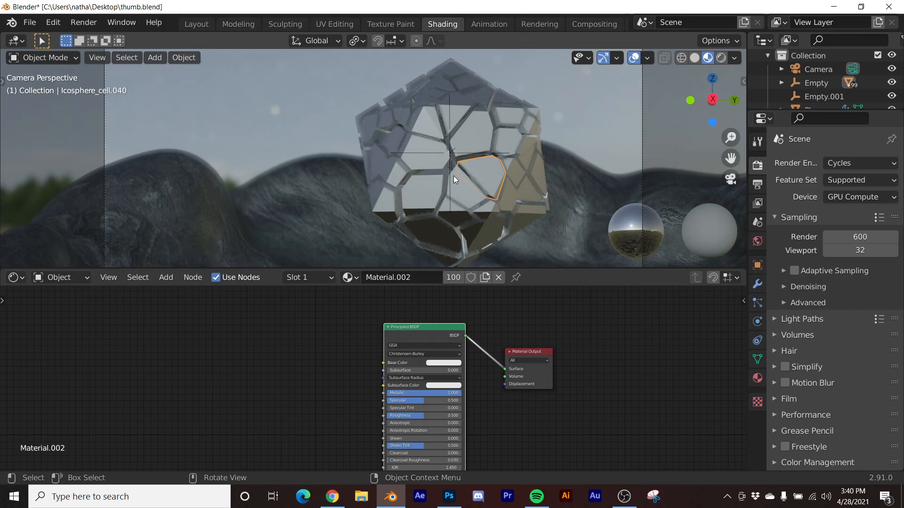
mouse_move(482, 168)
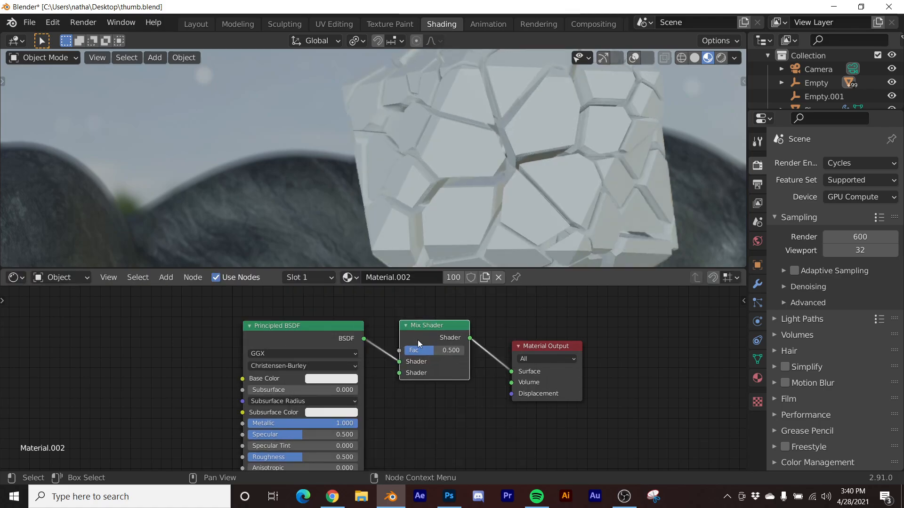
Add an Emission shader to the shard material via 'em' search.
type("em")
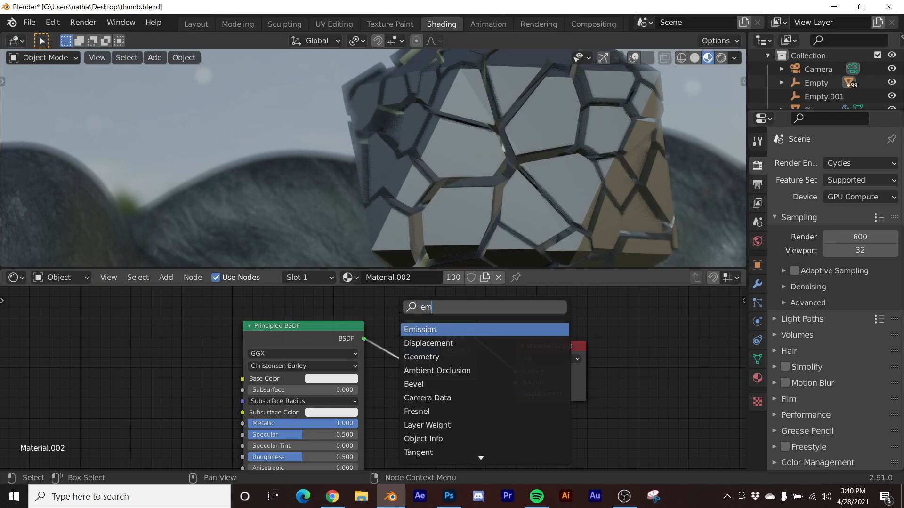
left_click(419, 329)
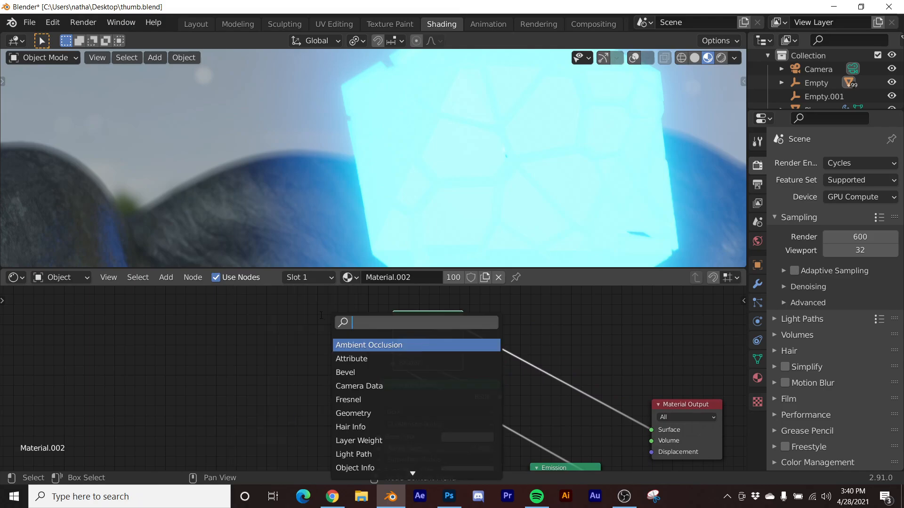
Add a ColorRamp and a Layer Weight node to the shard material.
type("col")
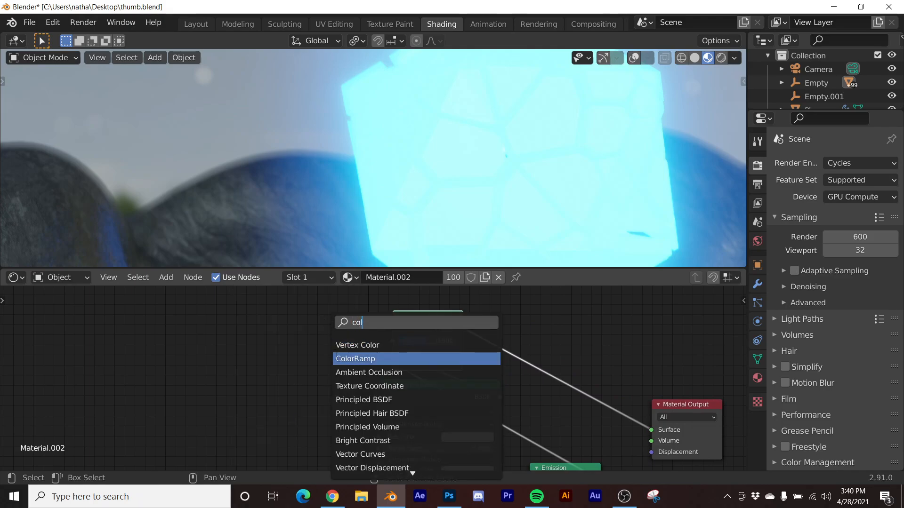
left_click(355, 359)
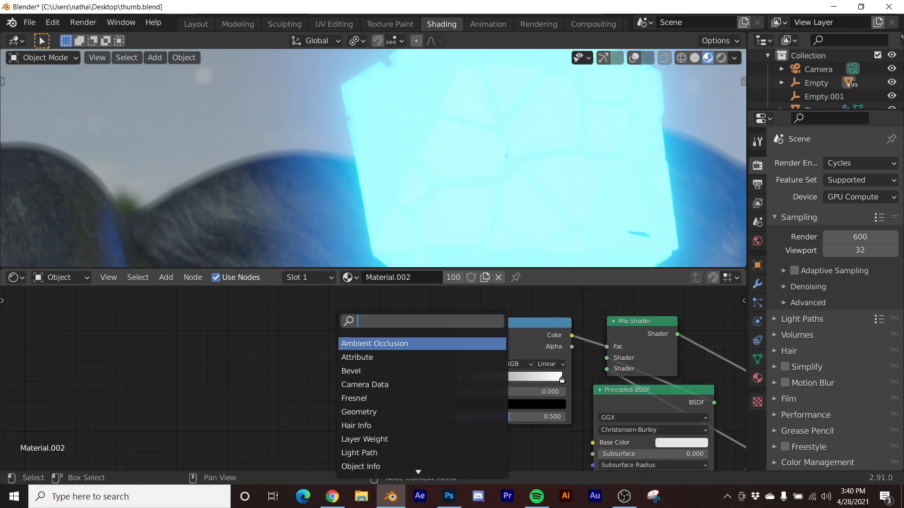
type("lay")
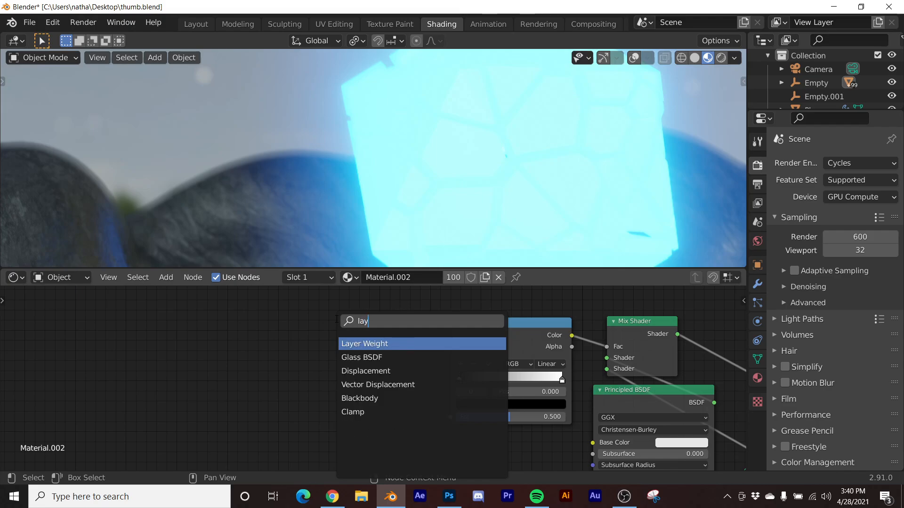
left_click(365, 343)
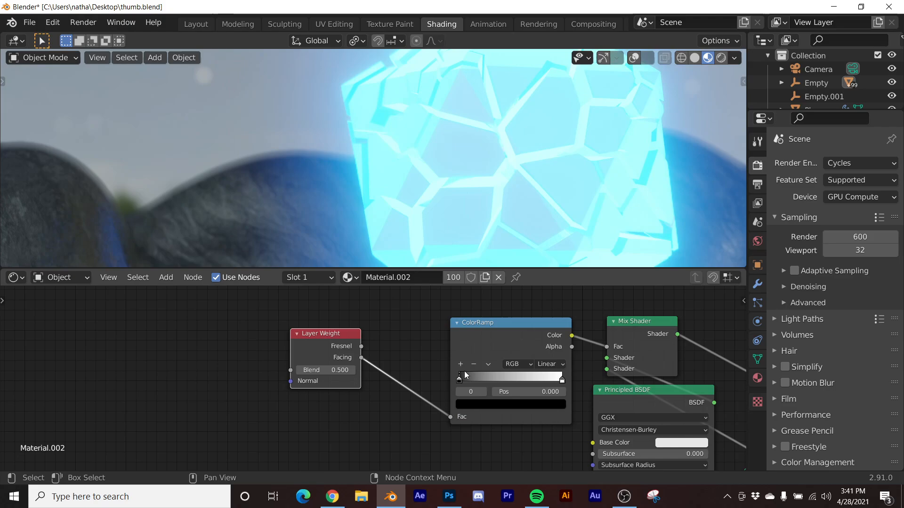
Set ColorRamp interpolation to Constant and move the white stop to about 0.909.
left_click(551, 364)
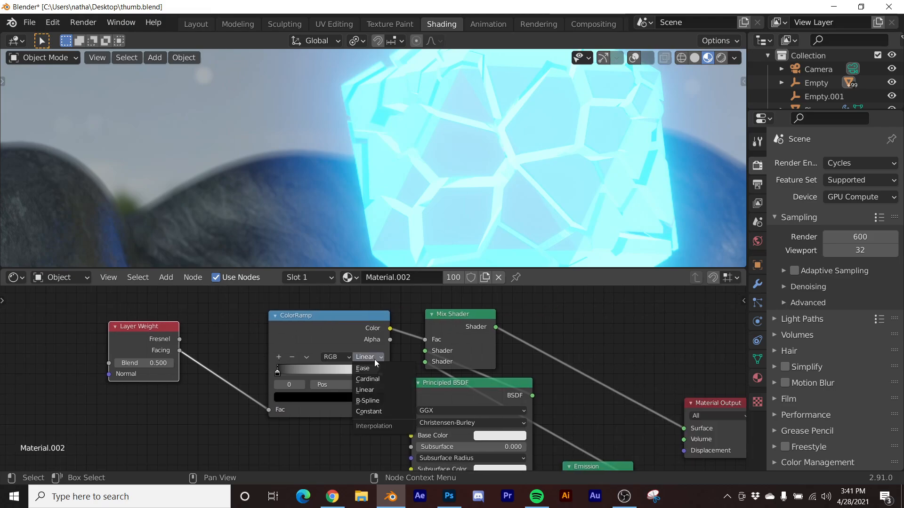
left_click(369, 412)
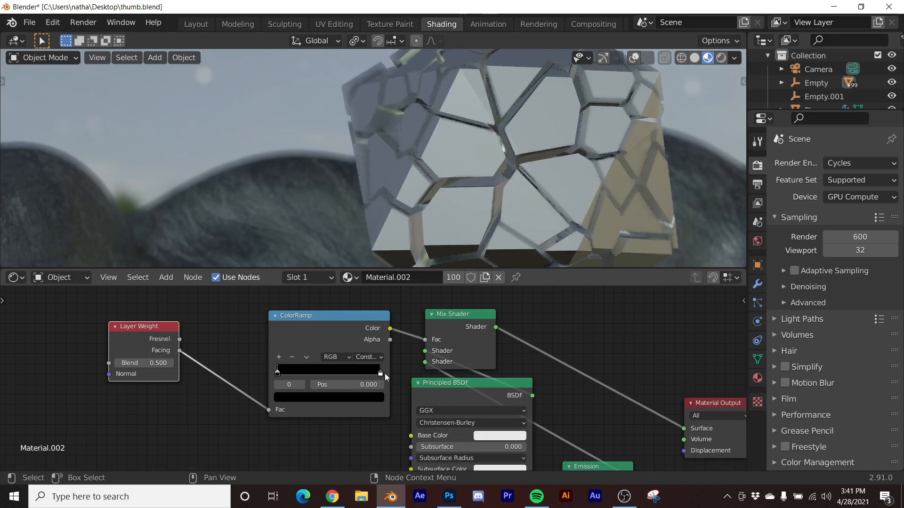
left_click_drag(280, 370, 377, 370)
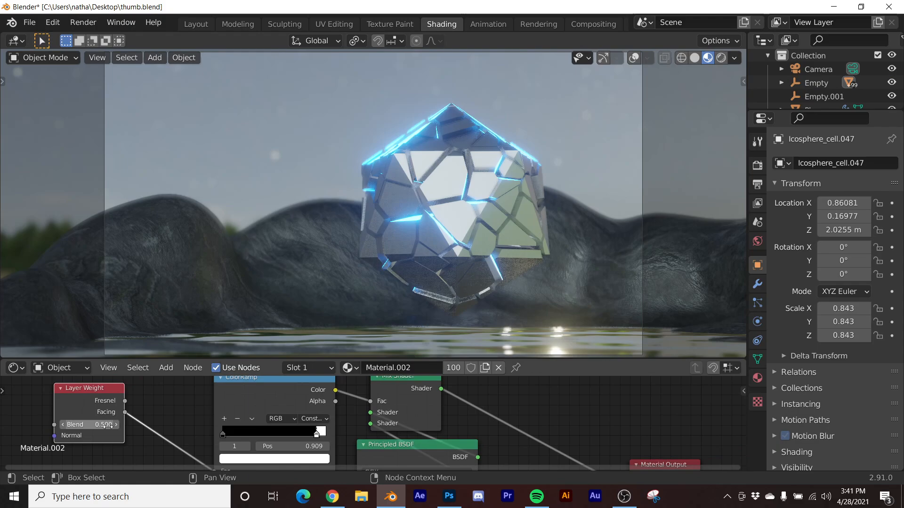
Preview a full glow, then return the ramp's white stop to about 0.890.
left_click_drag(316, 431, 229, 431)
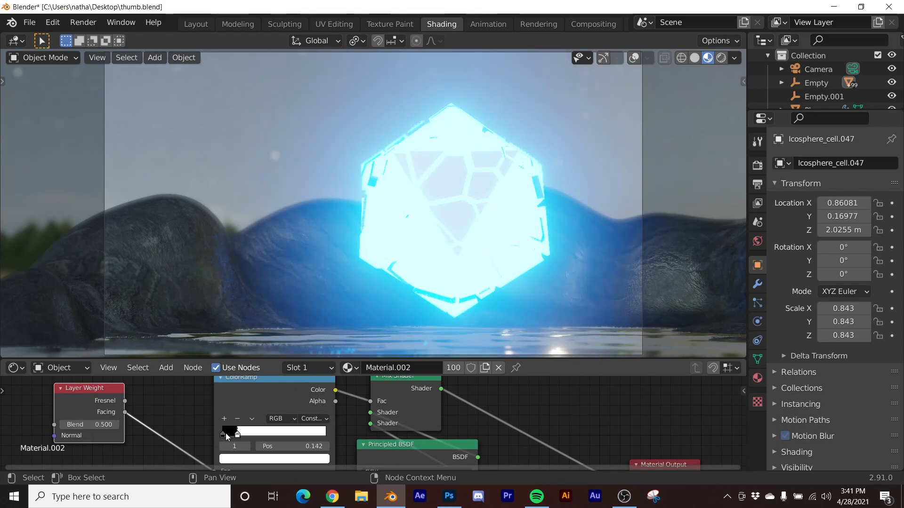
left_click_drag(229, 431, 317, 432)
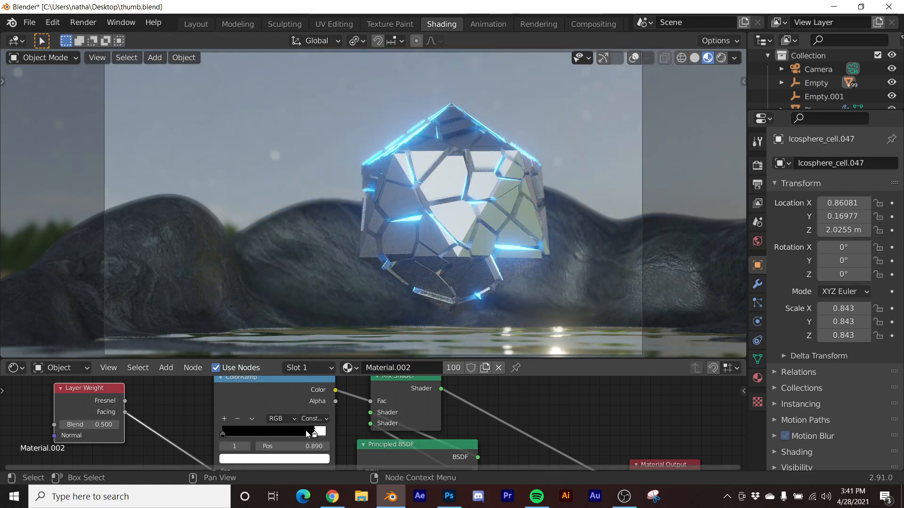